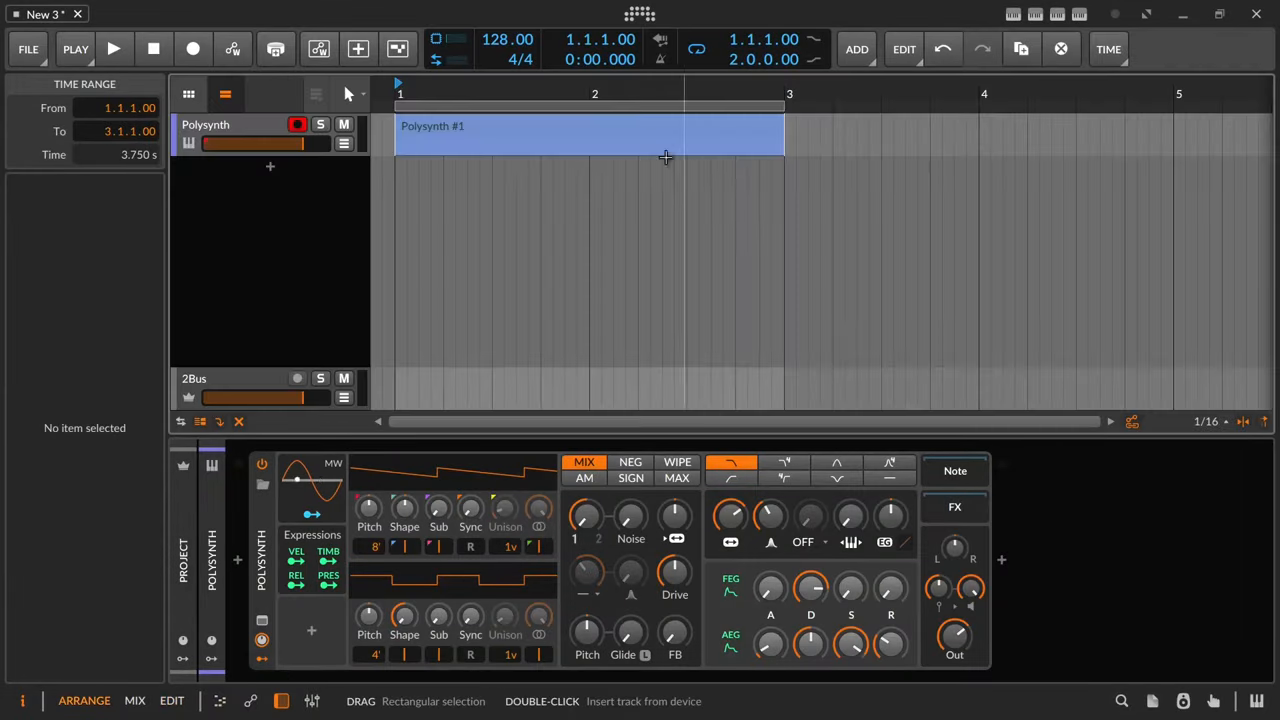
Select the Polysynth device so the inspector shows its parameters
left_click(724, 128)
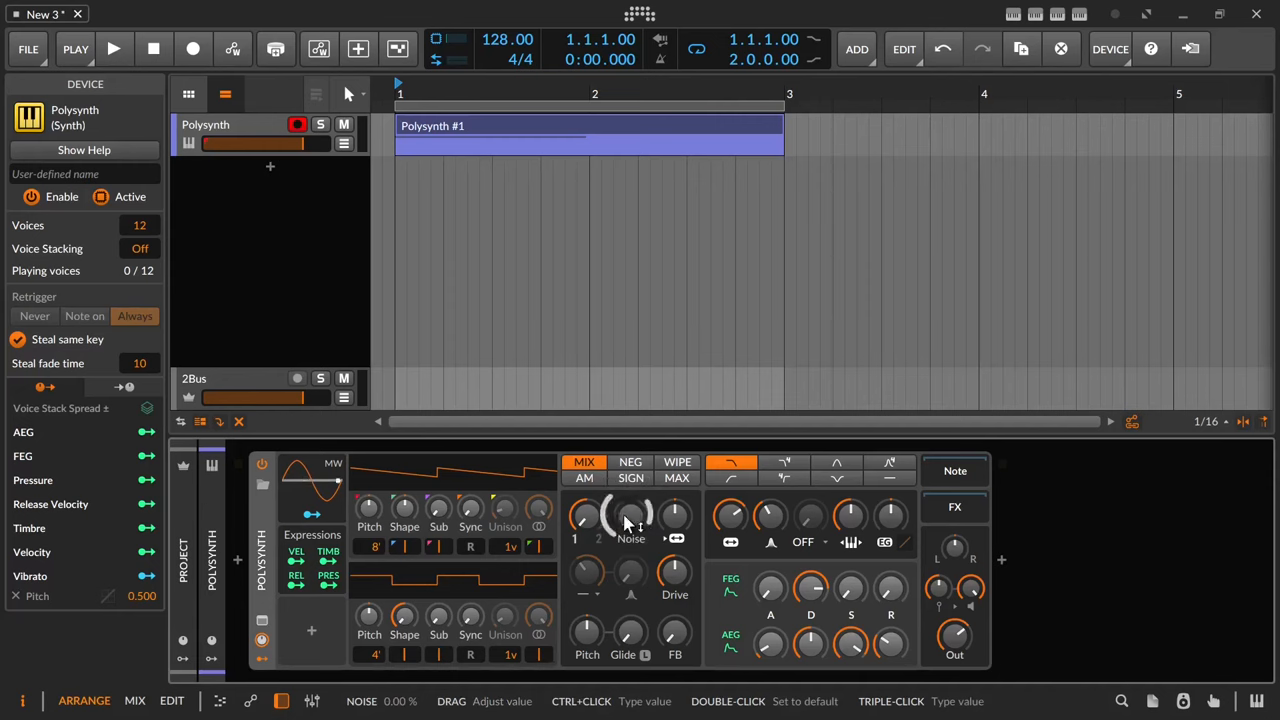
Turn up the Polysynth's Noise source level to produce white noise
left_click_drag(630, 516, 630, 480)
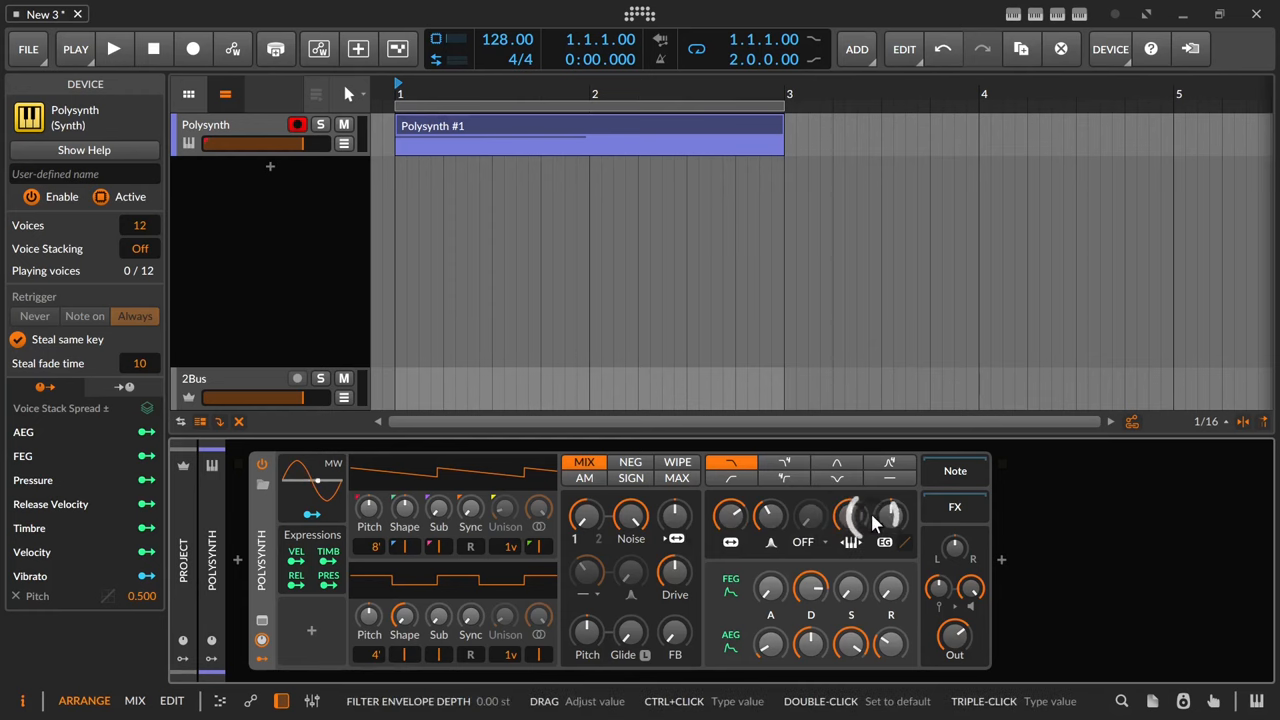
mouse_move(850, 516)
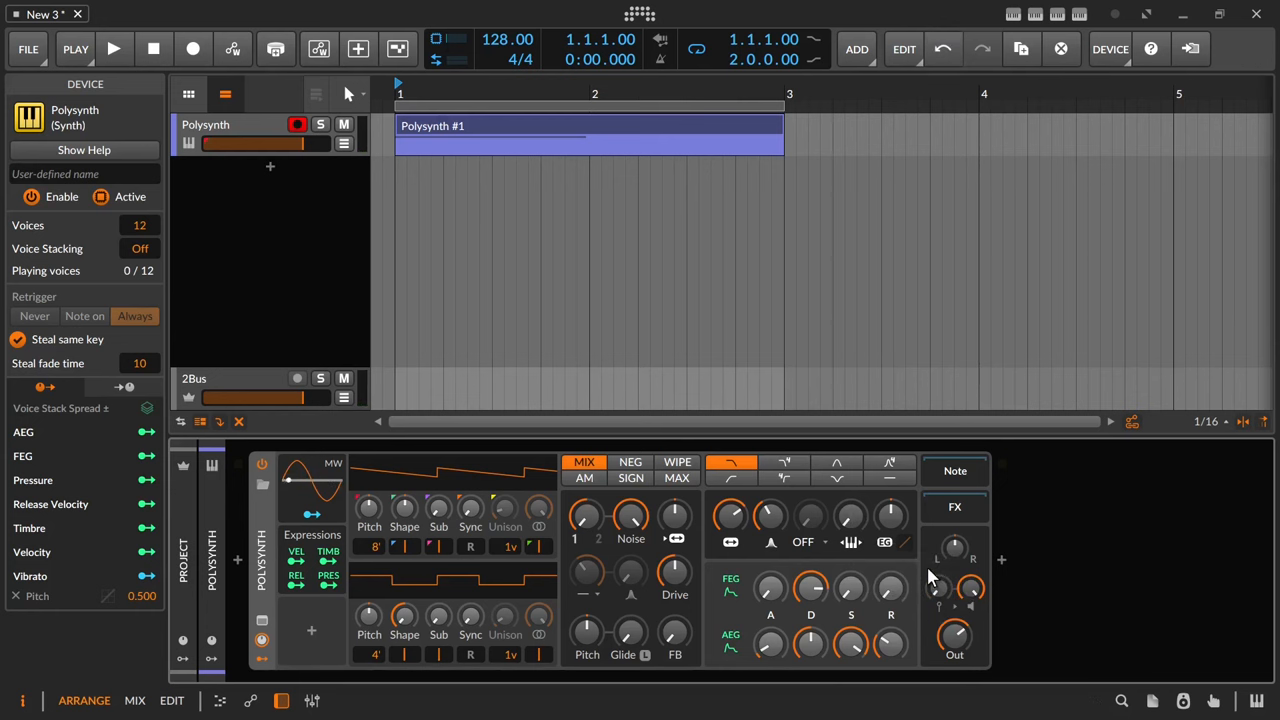
Change the filter mode and pull the filter cutoff down to about 22 Hz
left_click(836, 470)
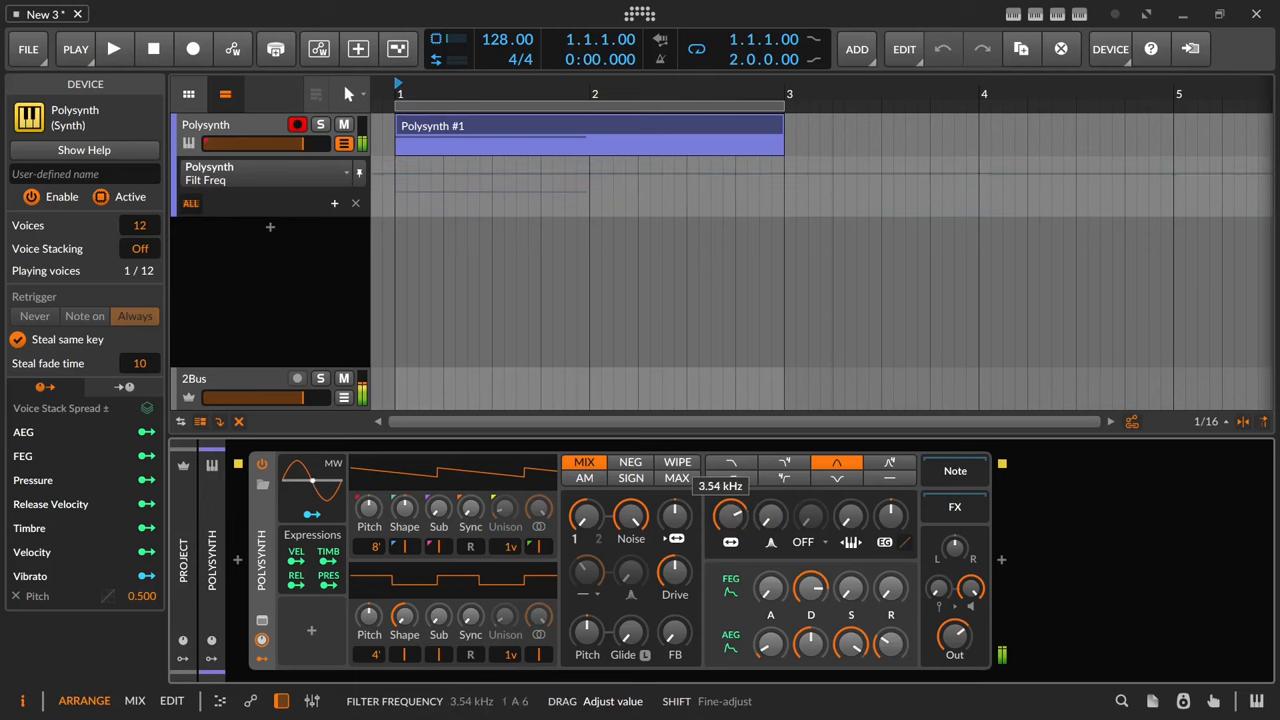
left_click_drag(730, 516, 730, 560)
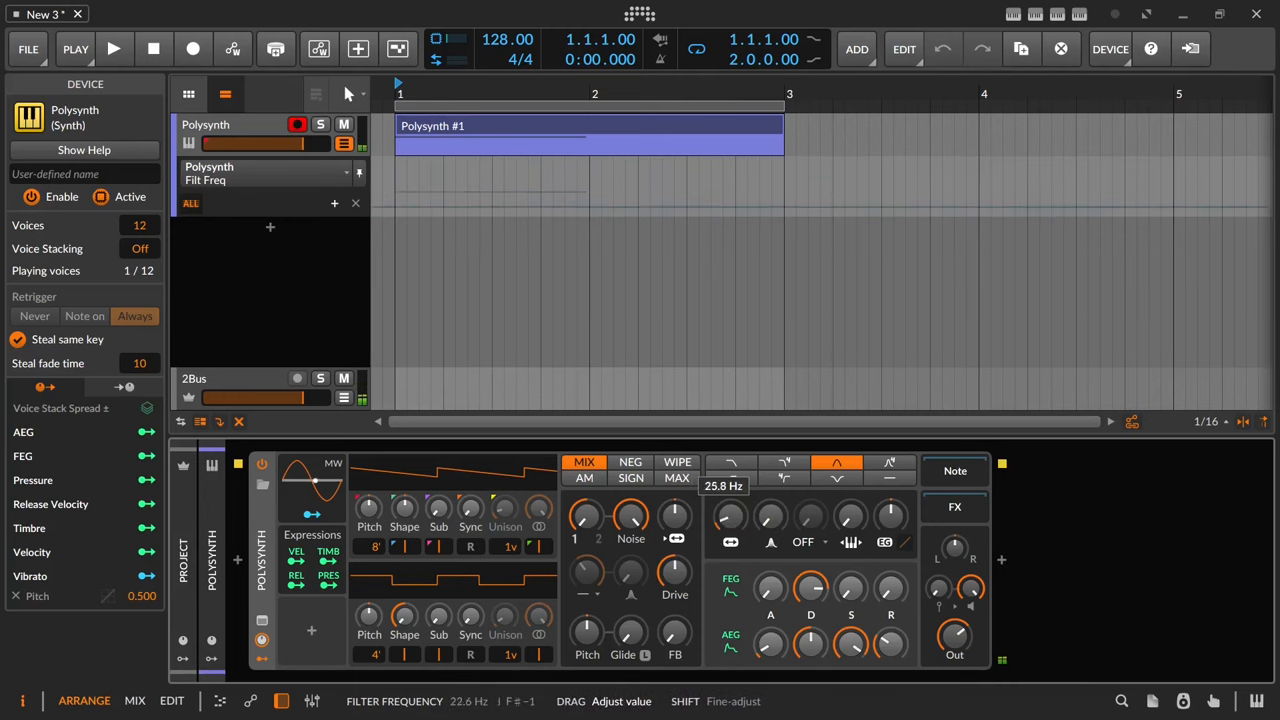
left_click_drag(290, 480, 316, 500)
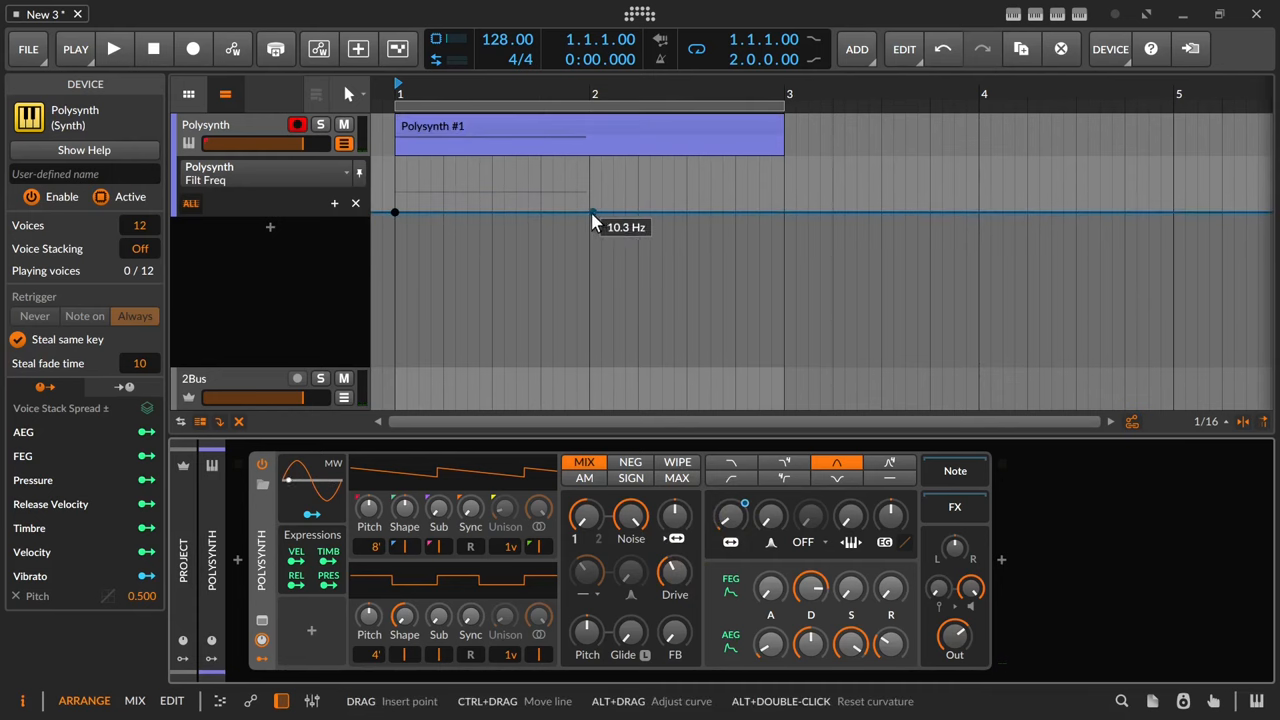
Draw a filter-frequency ramp rising from bar 1 to a peak at bar 2
left_click_drag(588, 212, 588, 196)
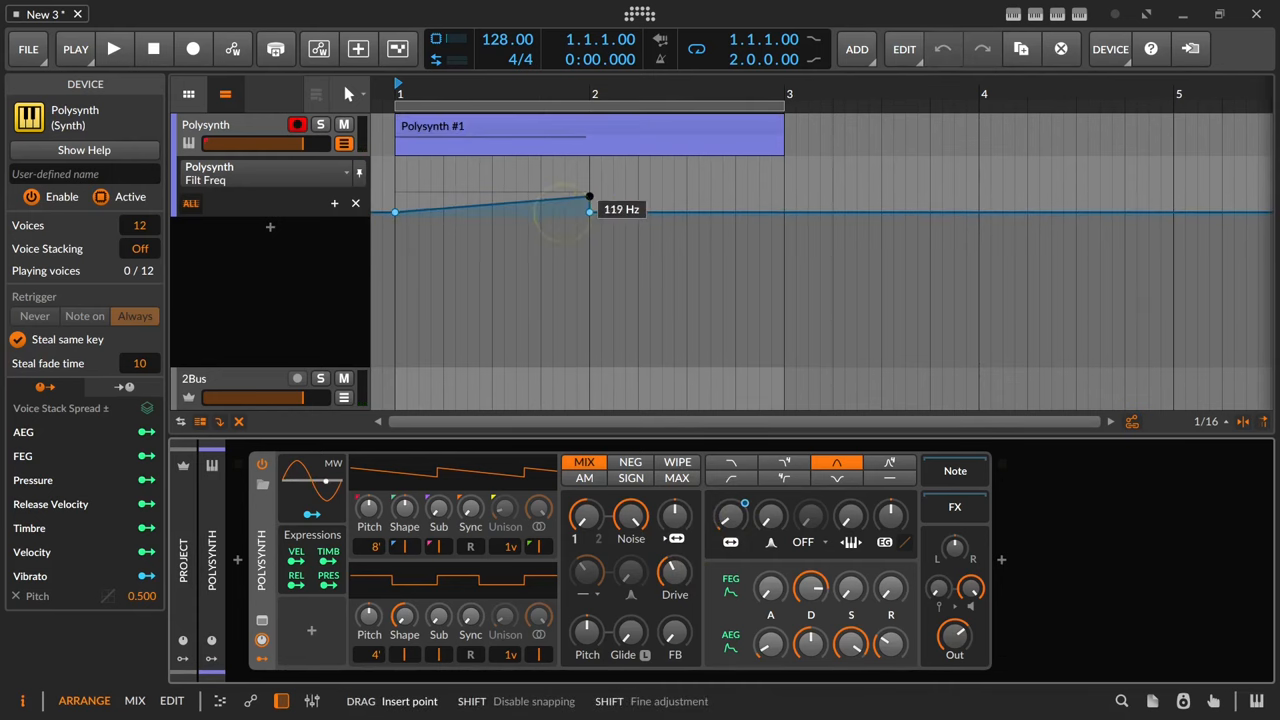
left_click_drag(588, 198, 588, 162)
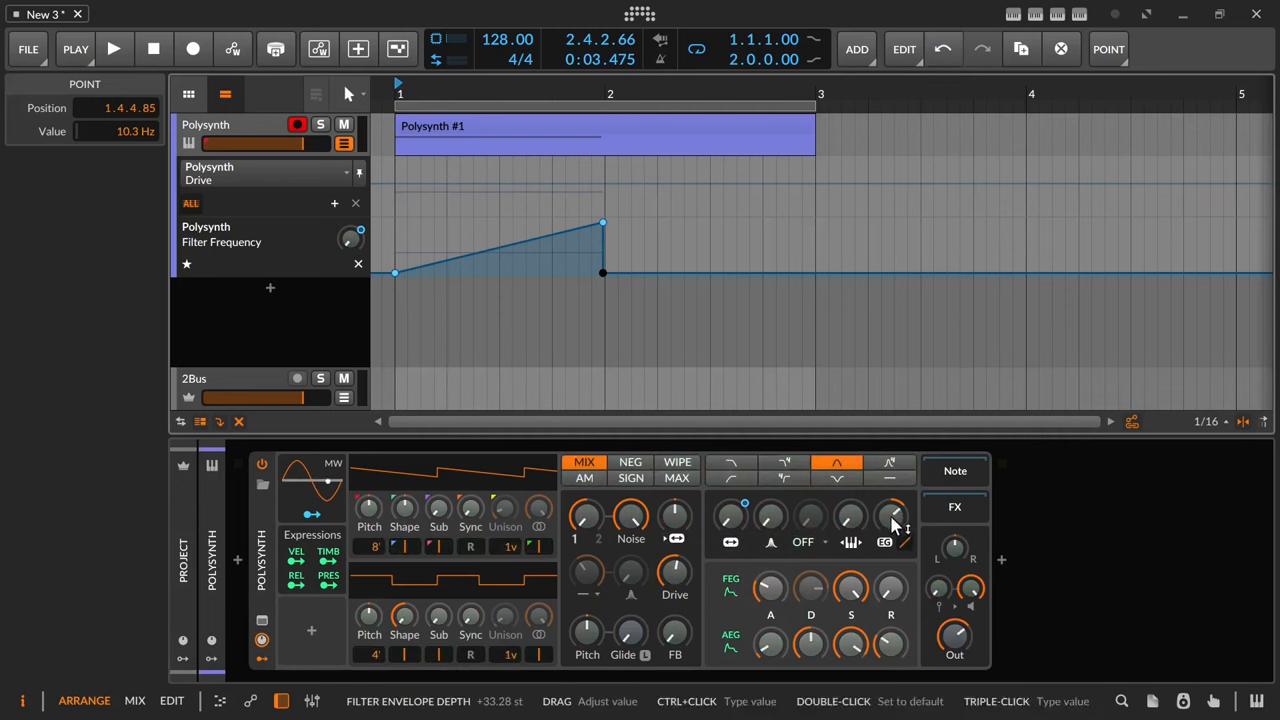
Reset the Filter Envelope Depth knob to its default value
double_click(892, 516)
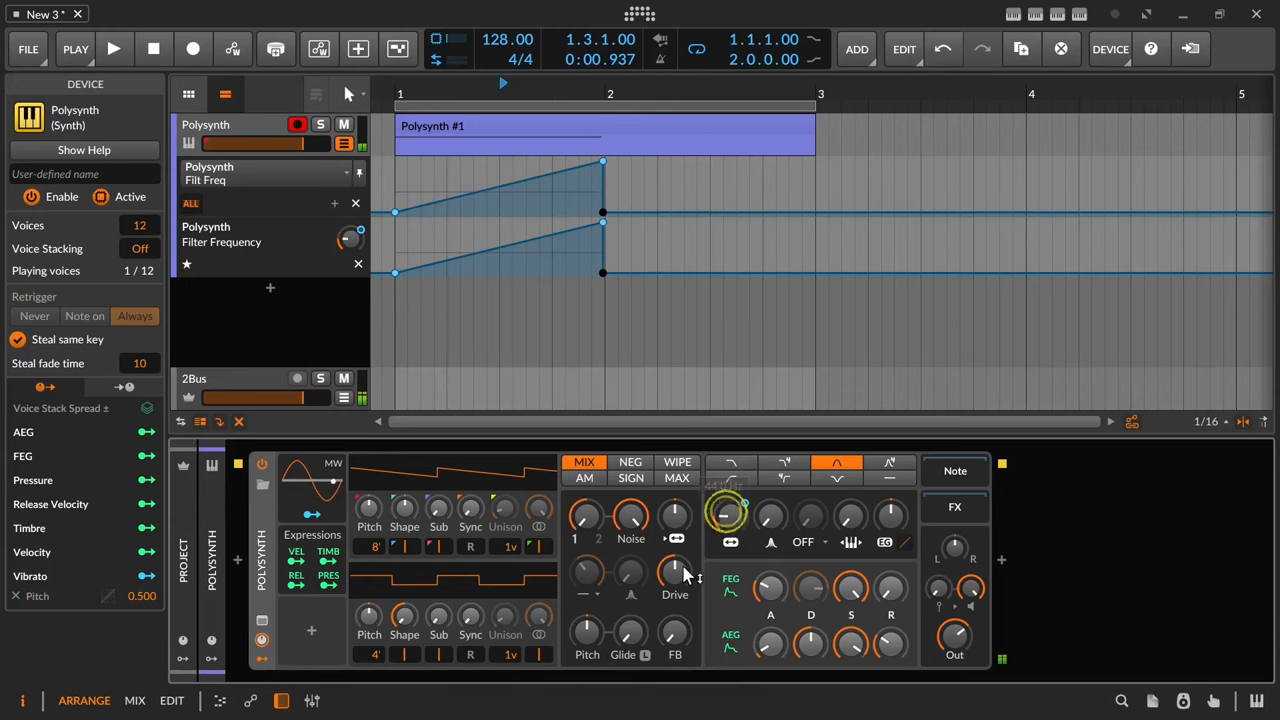
Set the filter cutoff to about 45 Hz and adjust the pre-filter Drive amount
left_click_drag(676, 576, 676, 560)
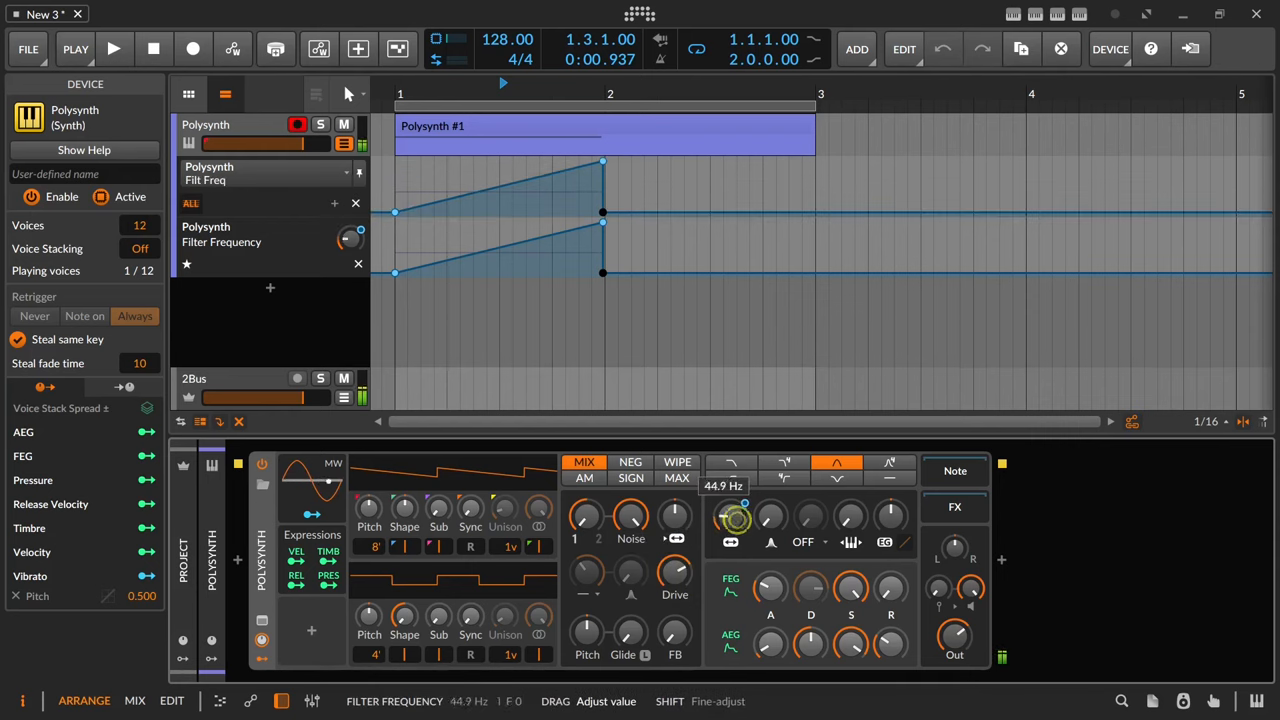
left_click_drag(676, 632, 676, 610)
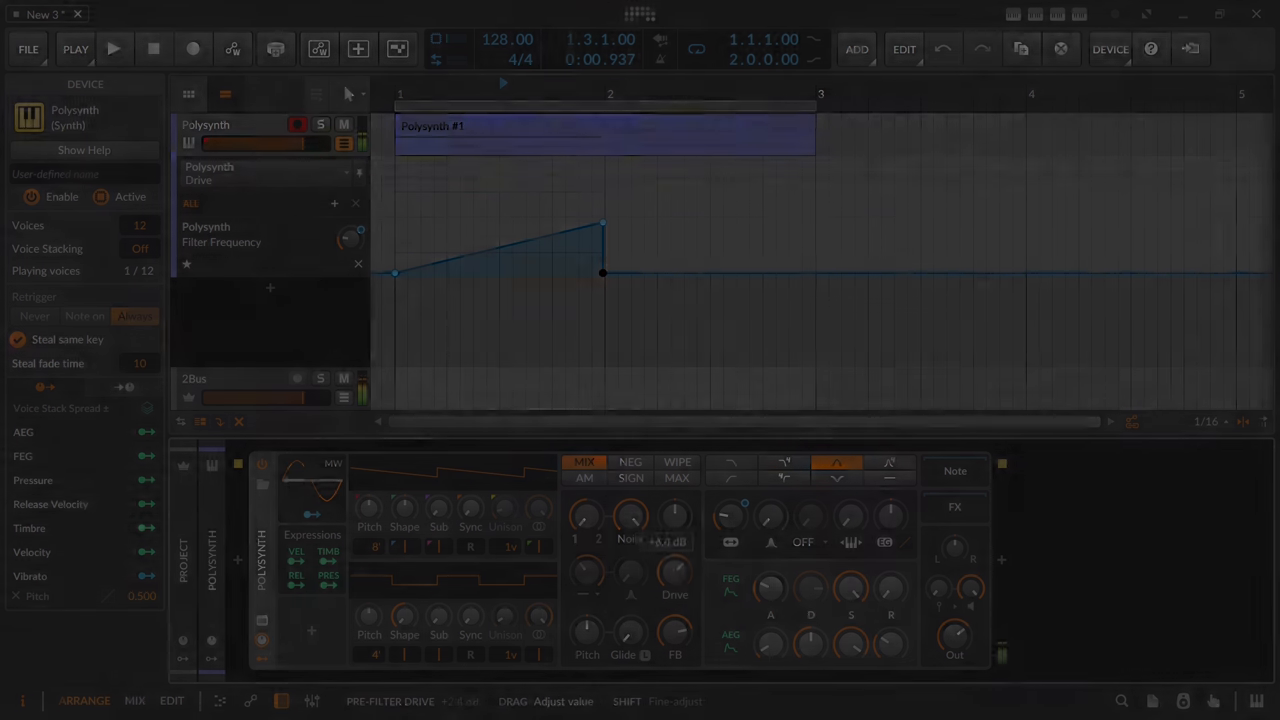
Change the filter mode and automate Pre-Filter Drive falling across the first bar
left_click(736, 462)
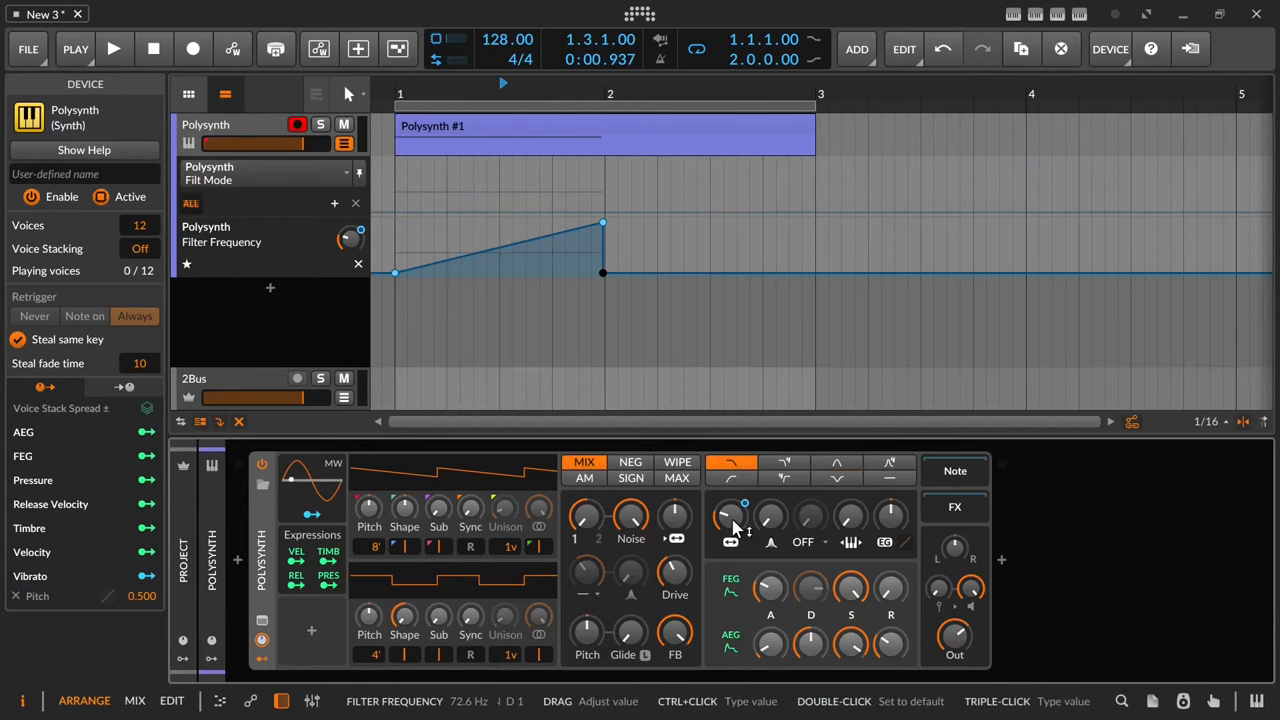
left_click(114, 48)
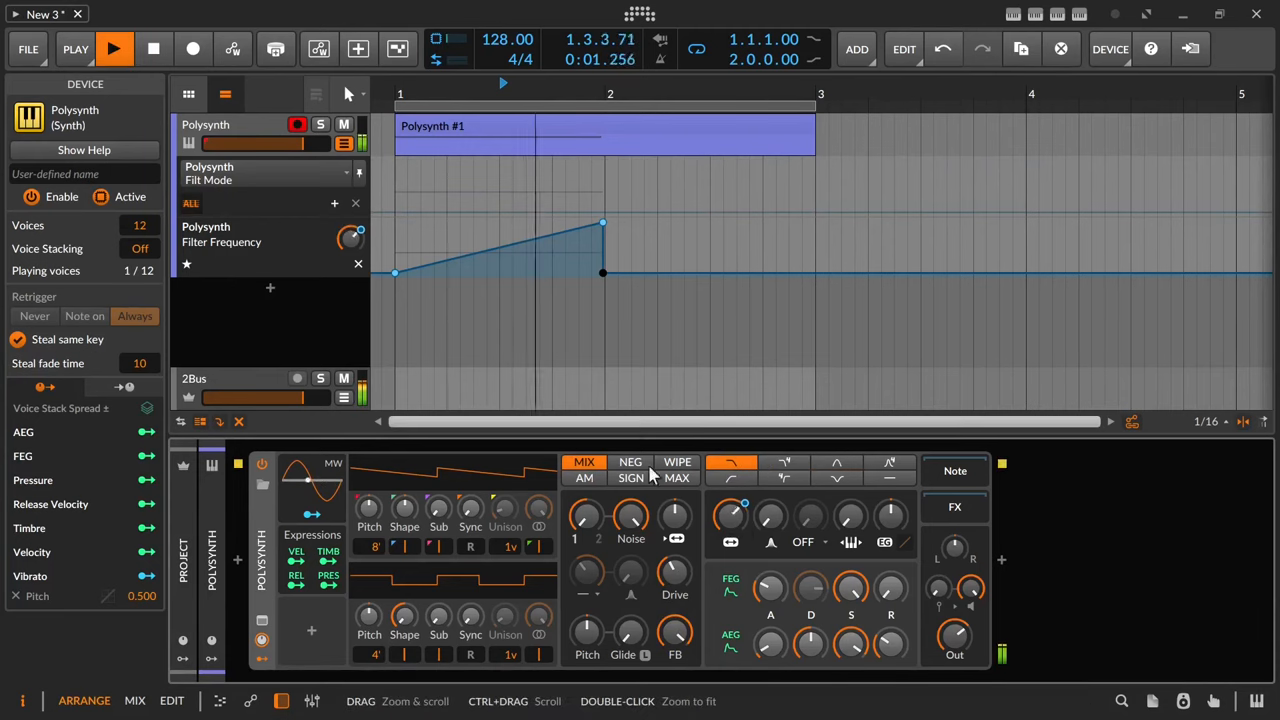
left_click_drag(676, 572, 676, 560)
type("lfo")
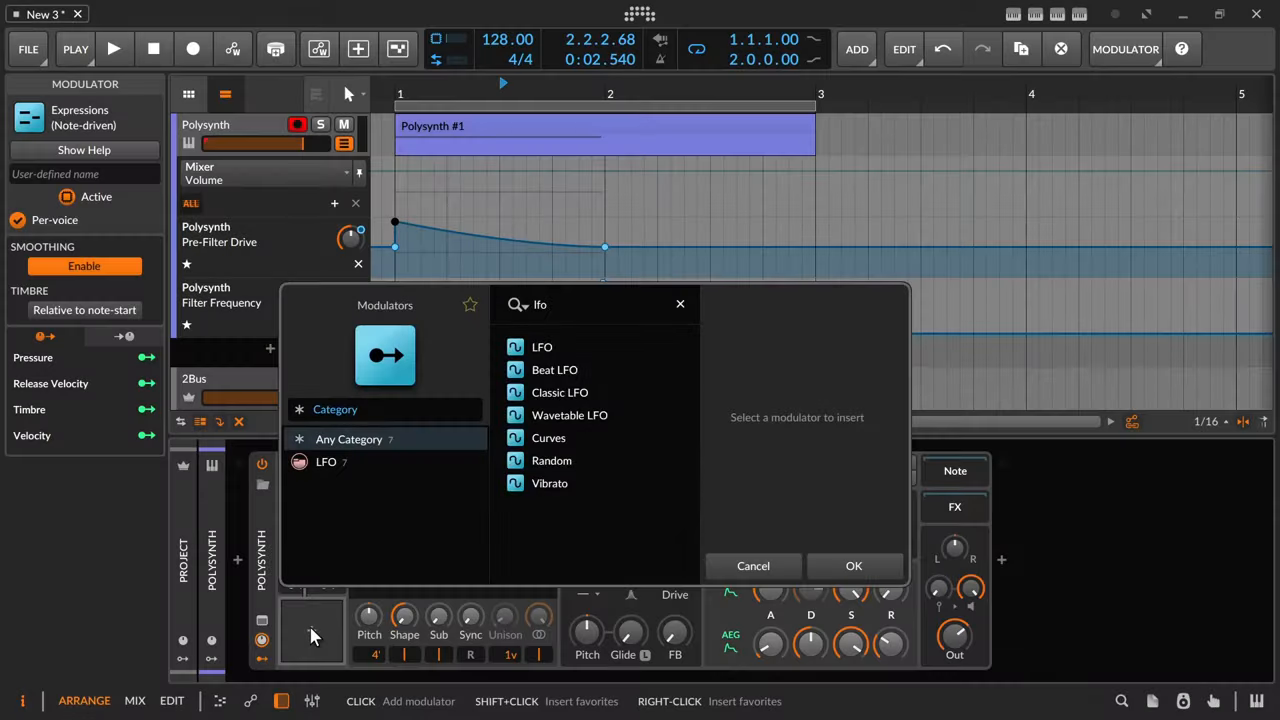
Insert an LFO modulator and assign it to the Polysynth's Pan
left_click(854, 564)
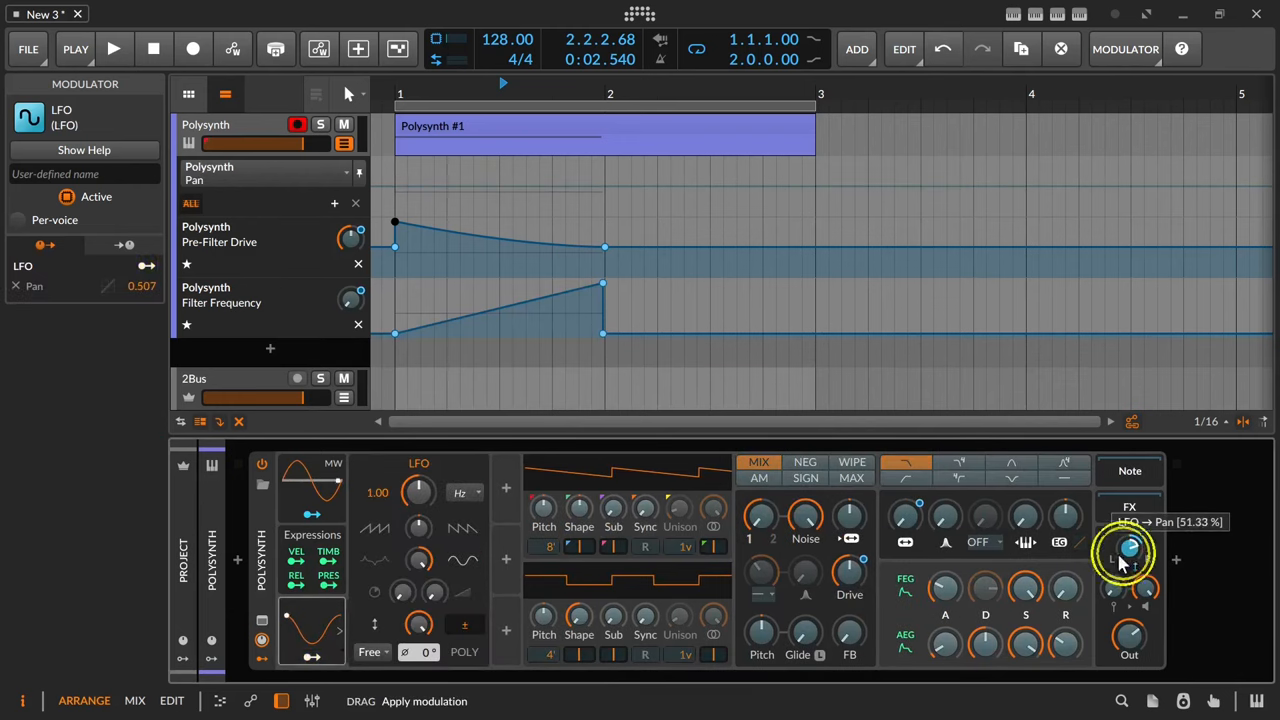
left_click(114, 48)
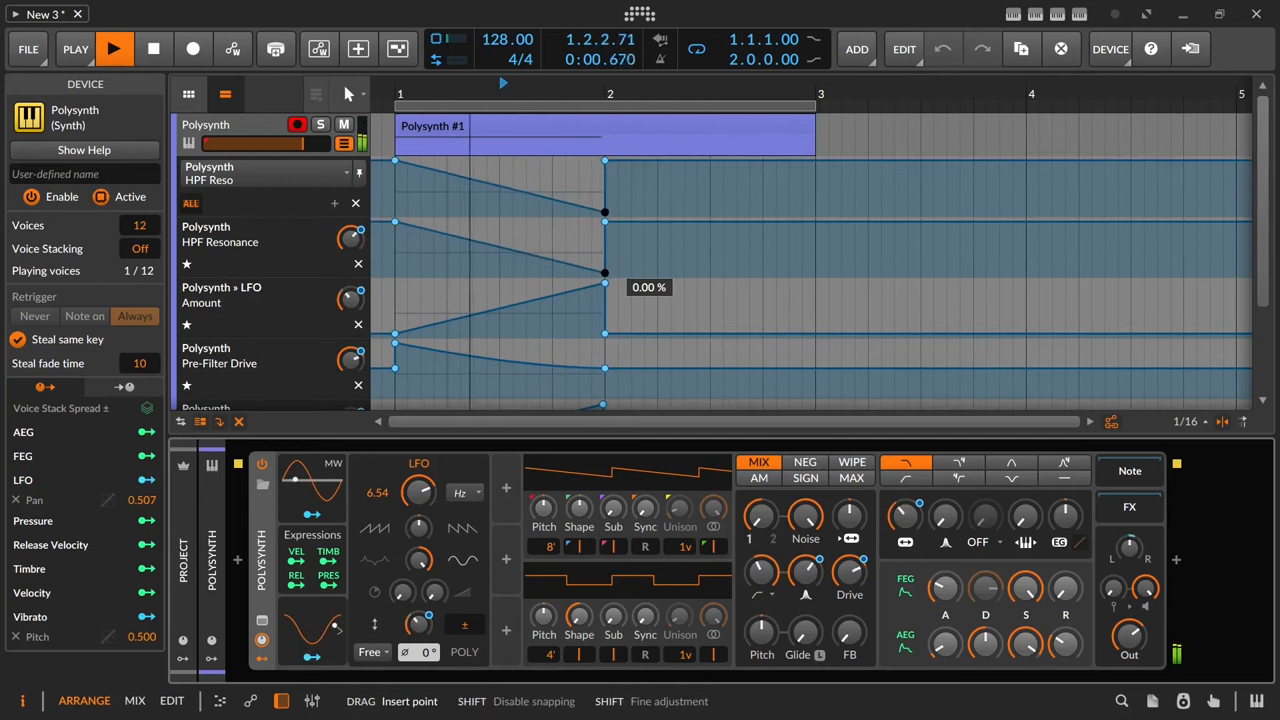
Draw the HPF resonance ramp and bend it into a curve dropping at bar one's end
left_click_drag(604, 288, 530, 264)
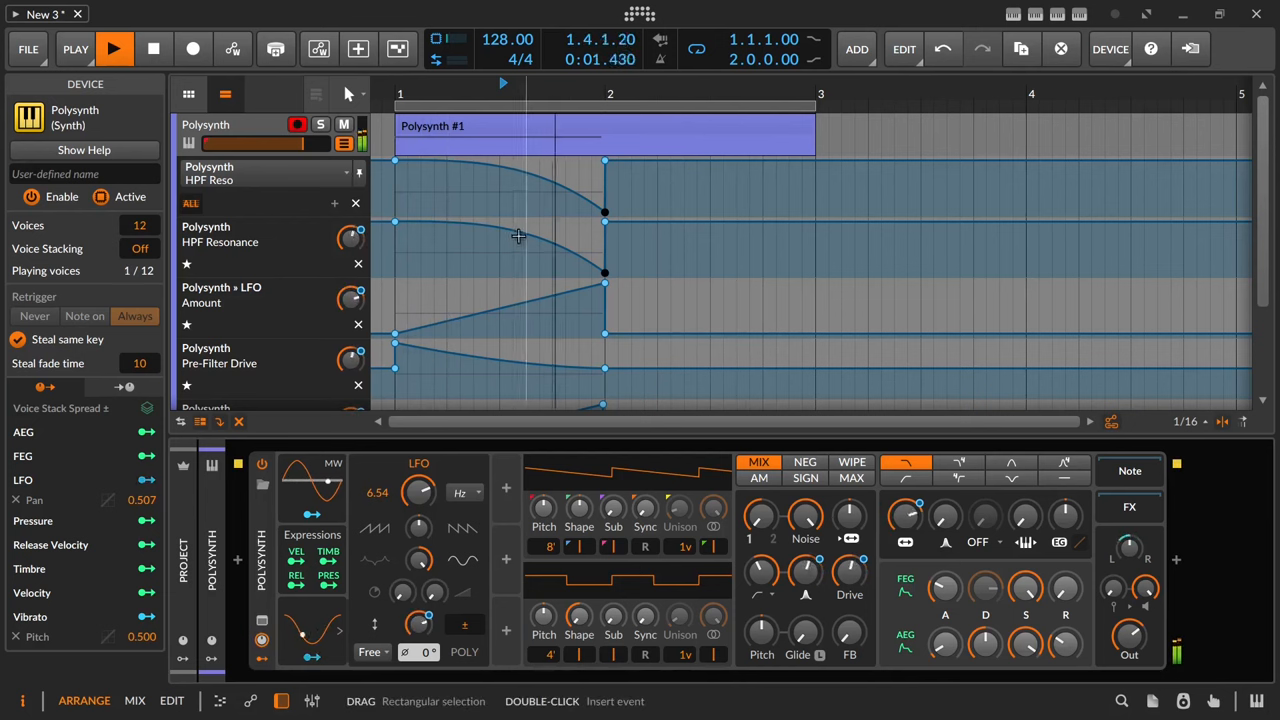
left_click_drag(520, 236, 520, 240)
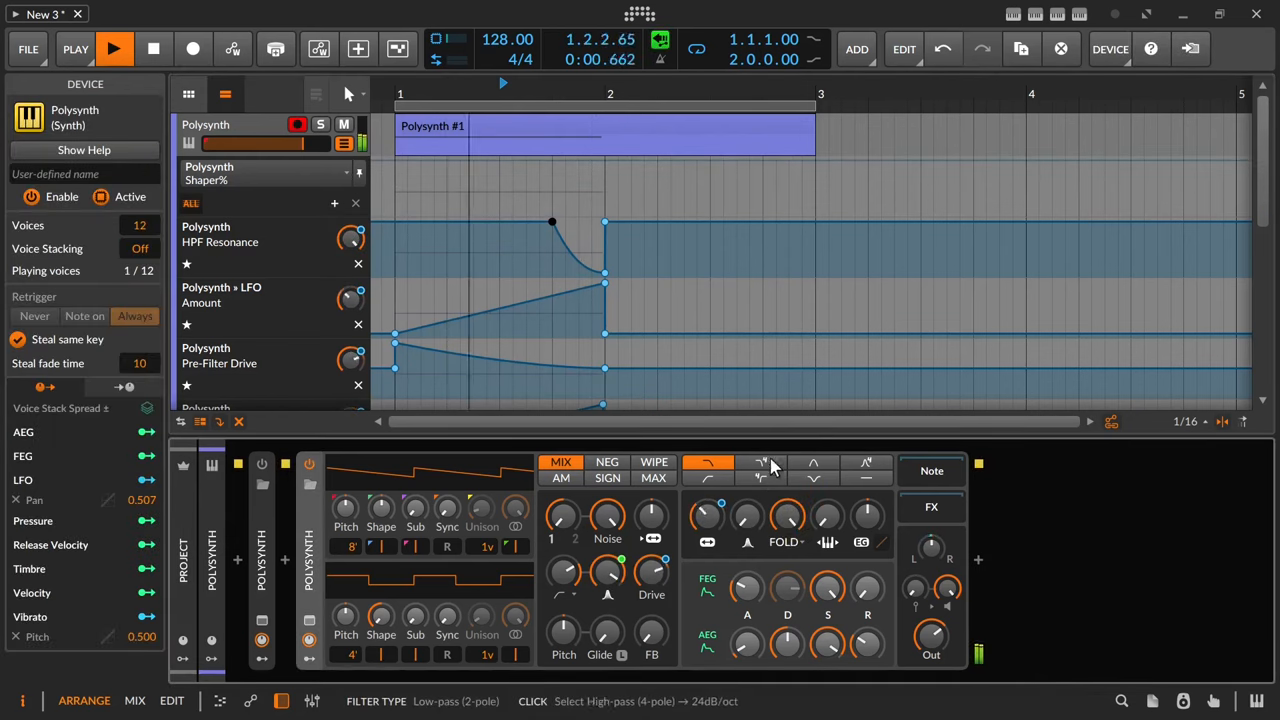
Switch the filter to a high-pass type with the gentler 12 dB/oct slope
left_click(708, 470)
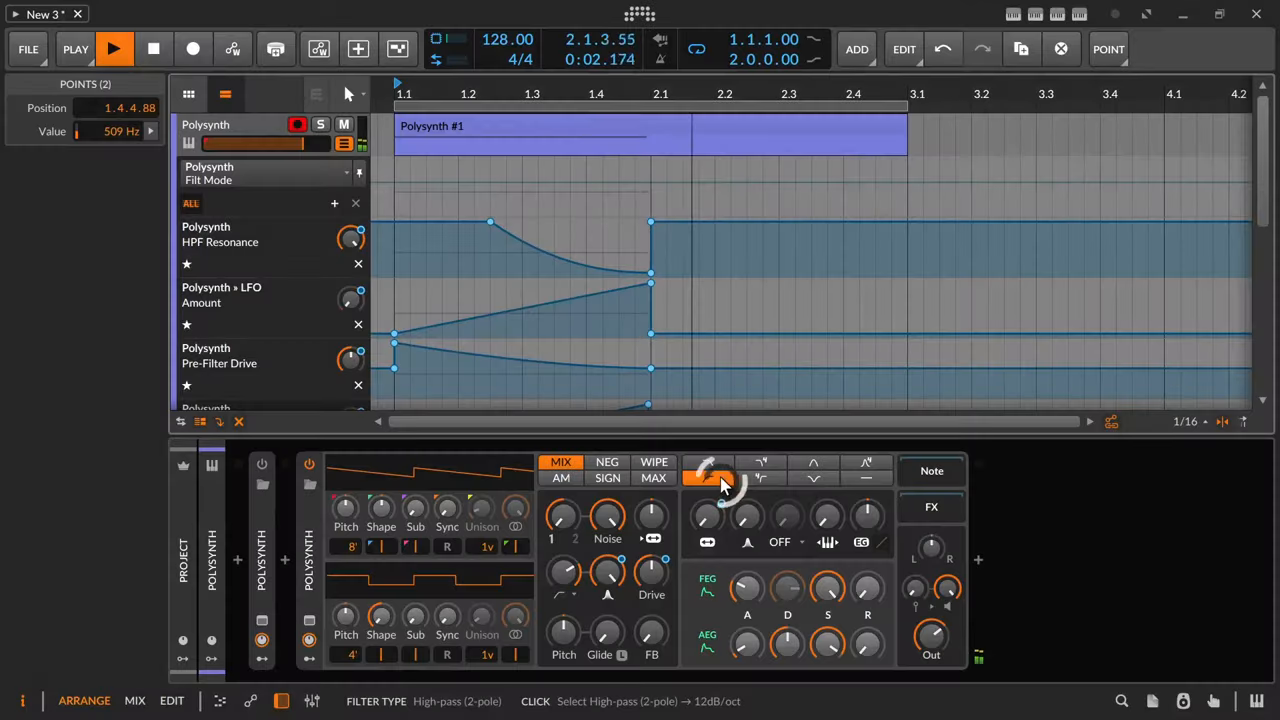
left_click(760, 478)
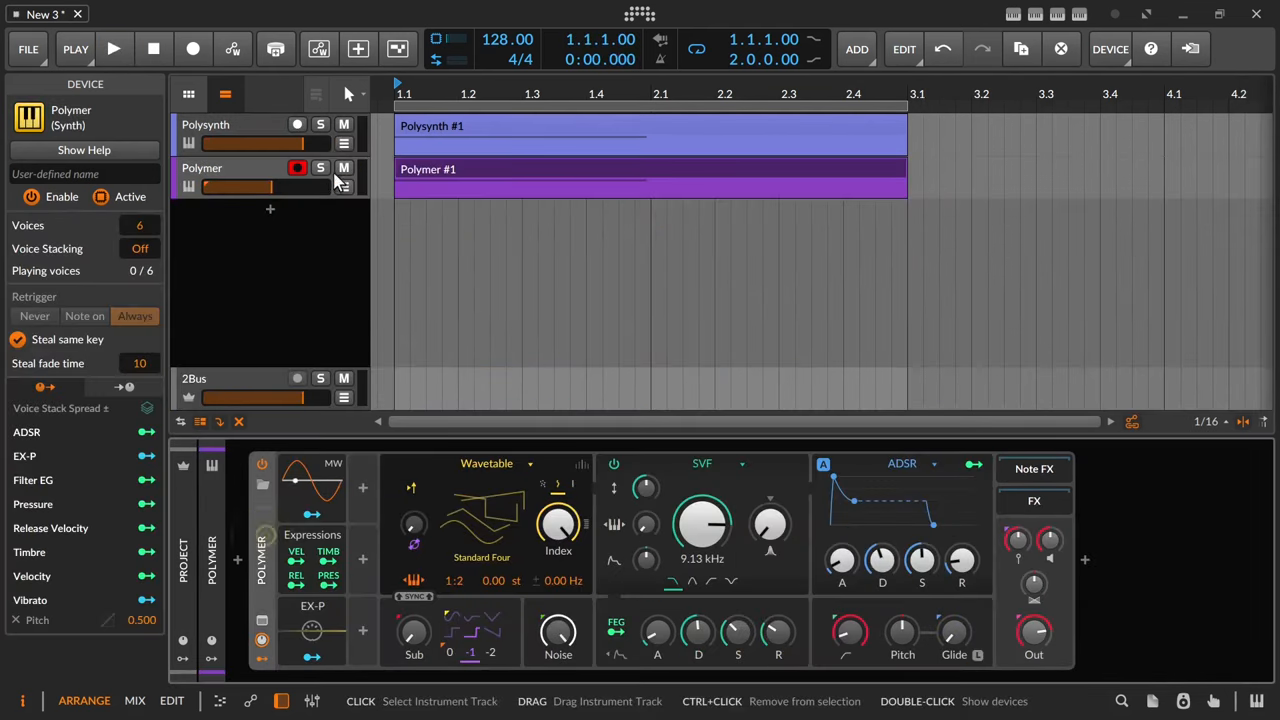
Add Delay+ after the noise patch and set its feedback amount and Space to about a third
left_click(114, 48)
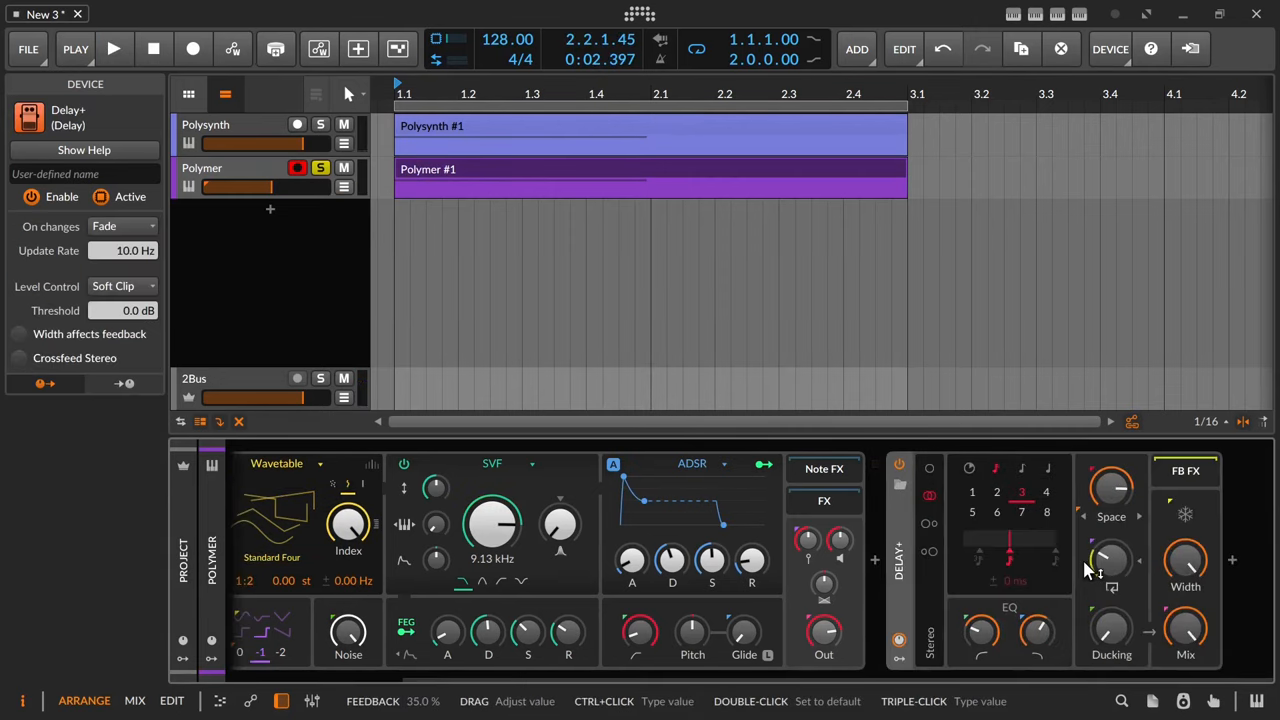
left_click(114, 48)
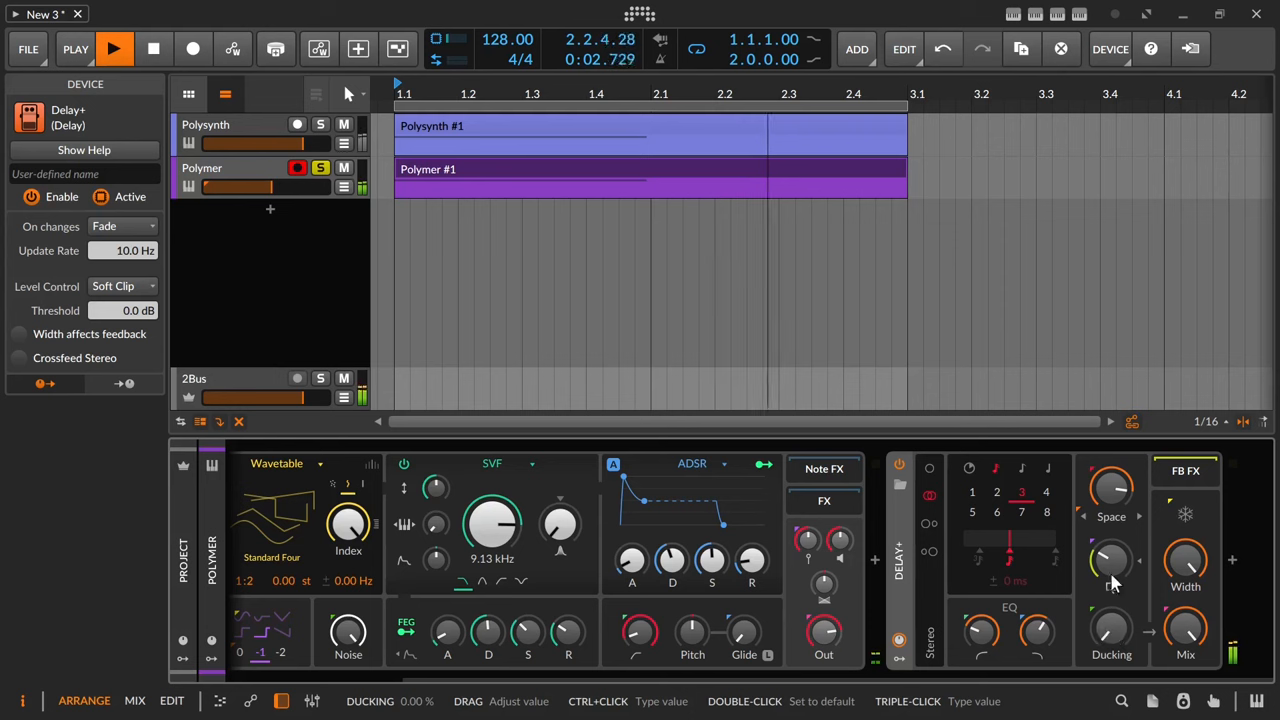
left_click_drag(1112, 560, 1110, 564)
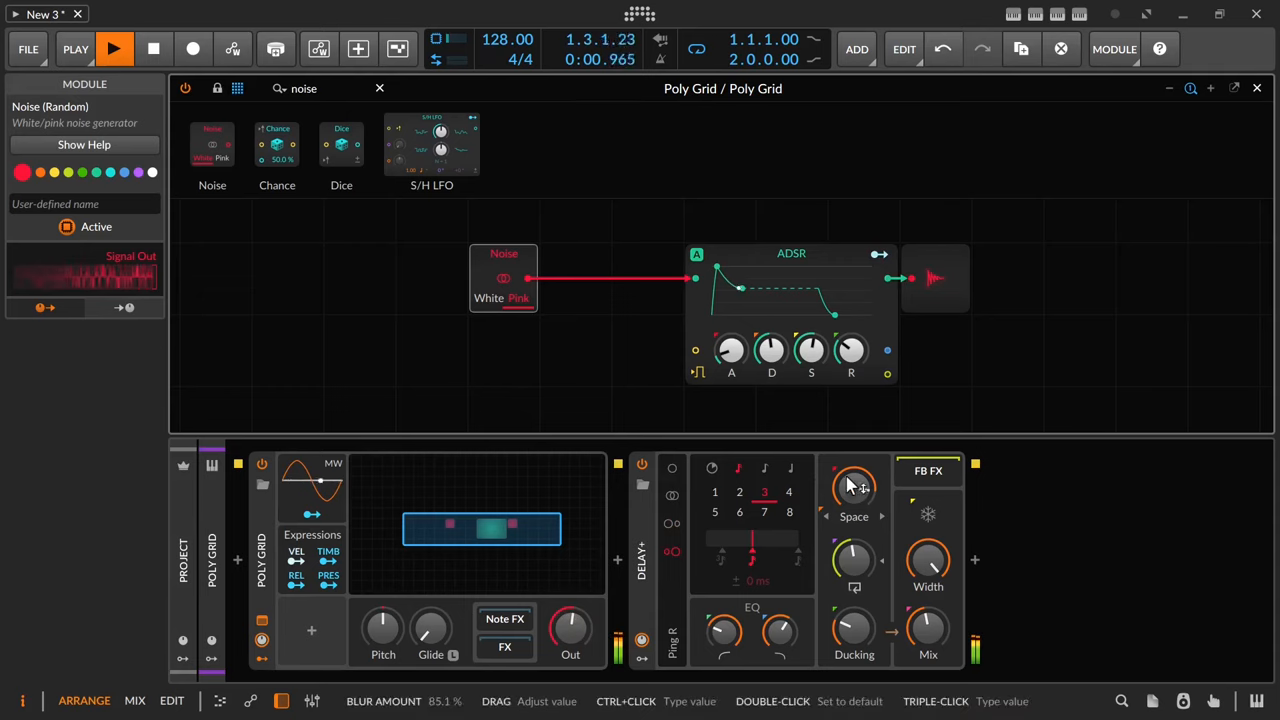
left_click_drag(852, 486, 852, 490)
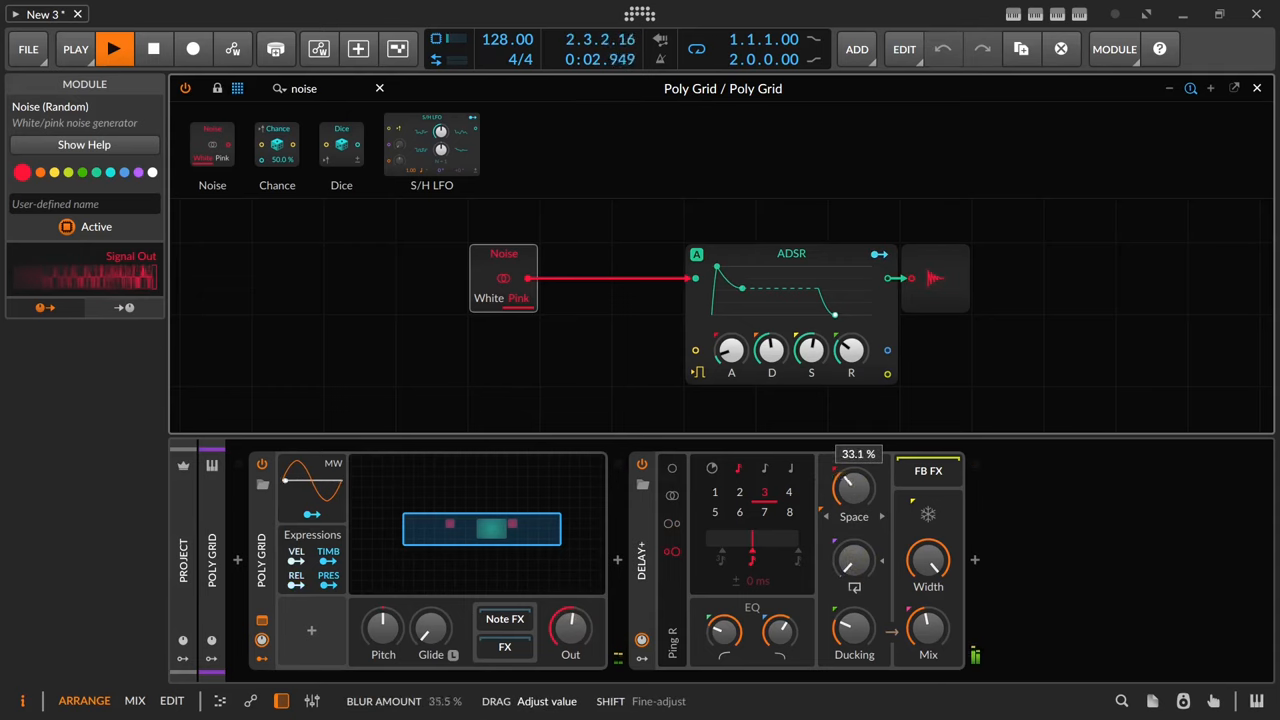